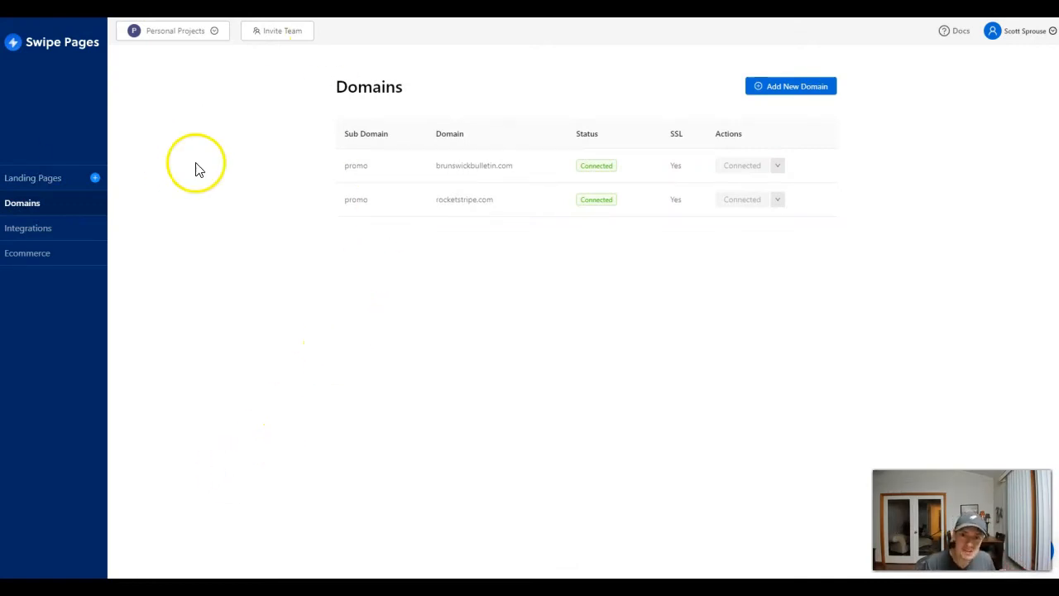
pyautogui.moveTo(774, 86)
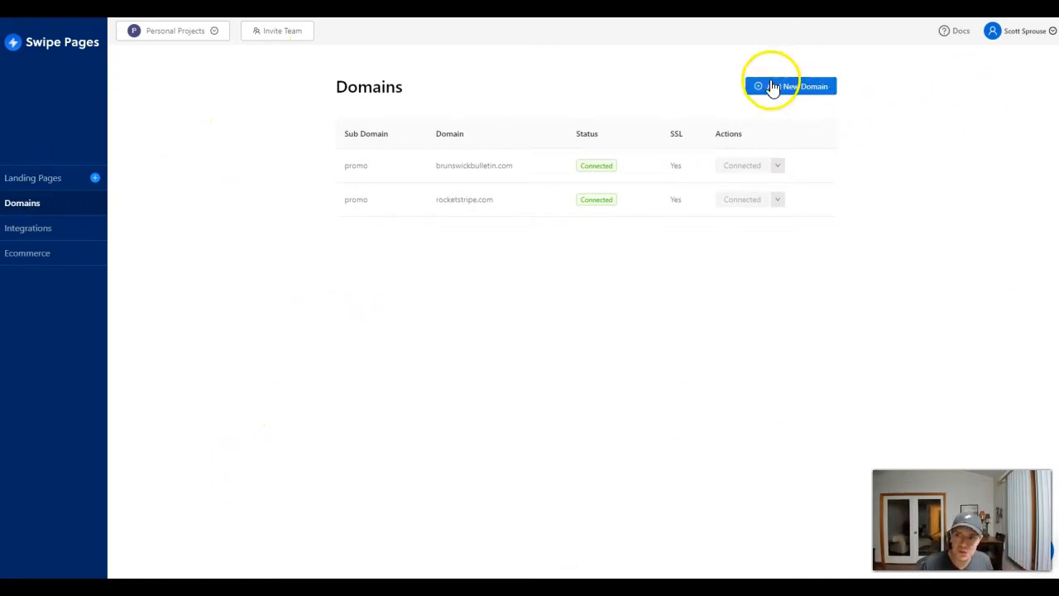
# Add the new domain aiprofitz.com and advance to the subdomain step
pyautogui.click(790, 86)
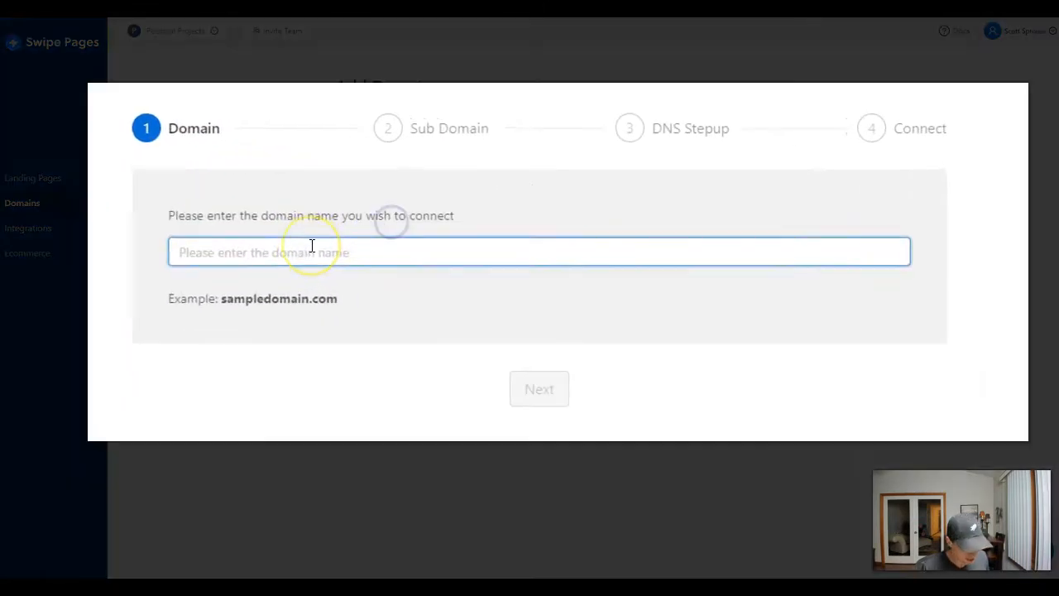
pyautogui.write('aiprofitz.com')
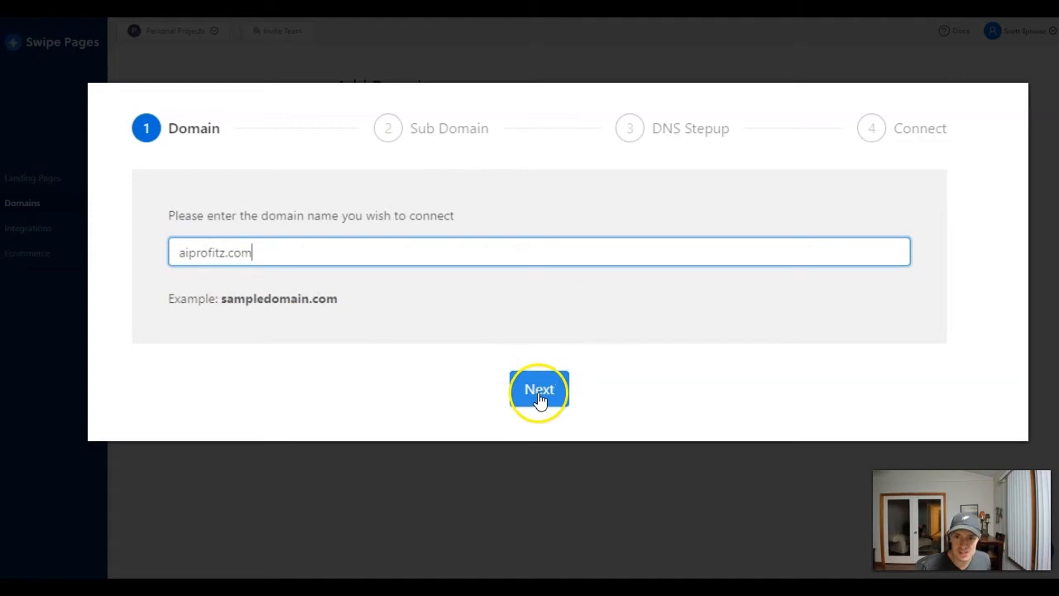
pyautogui.click(538, 389)
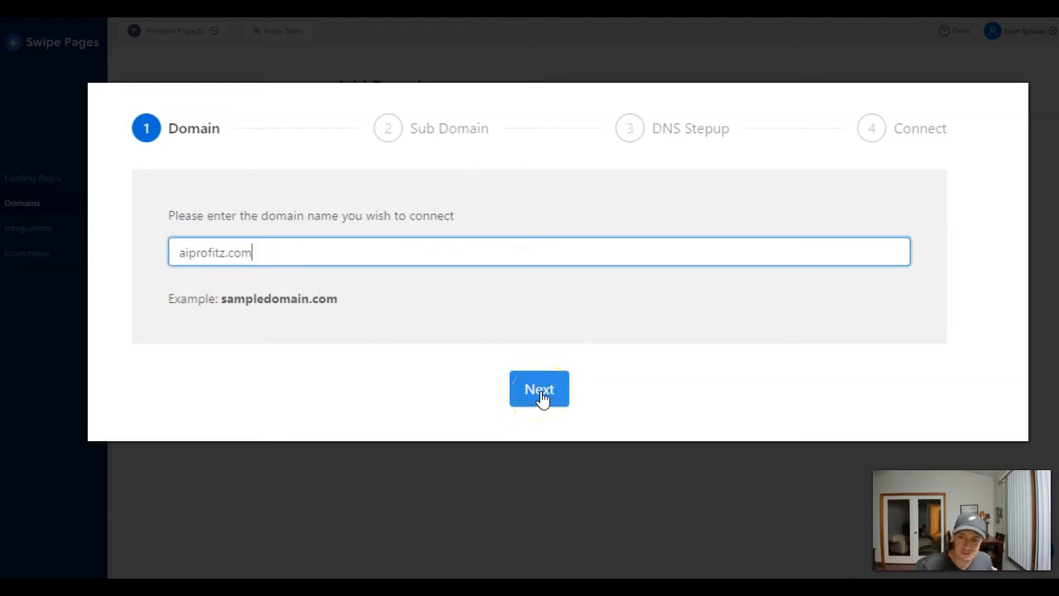
pyautogui.click(539, 389)
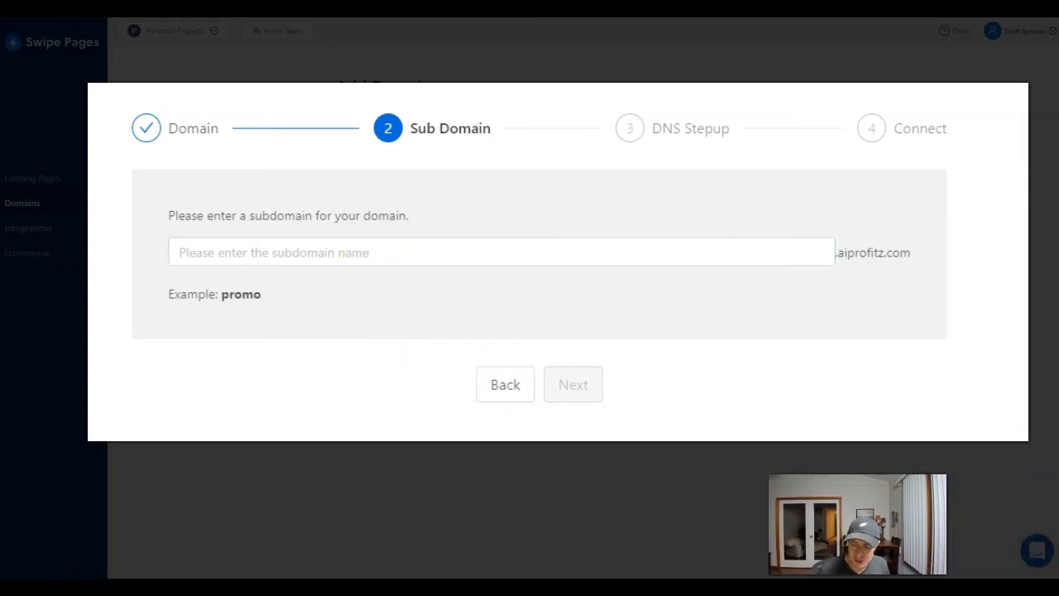
# Enter 'clips' as the subdomain and continue to DNS setup
pyautogui.click(386, 253)
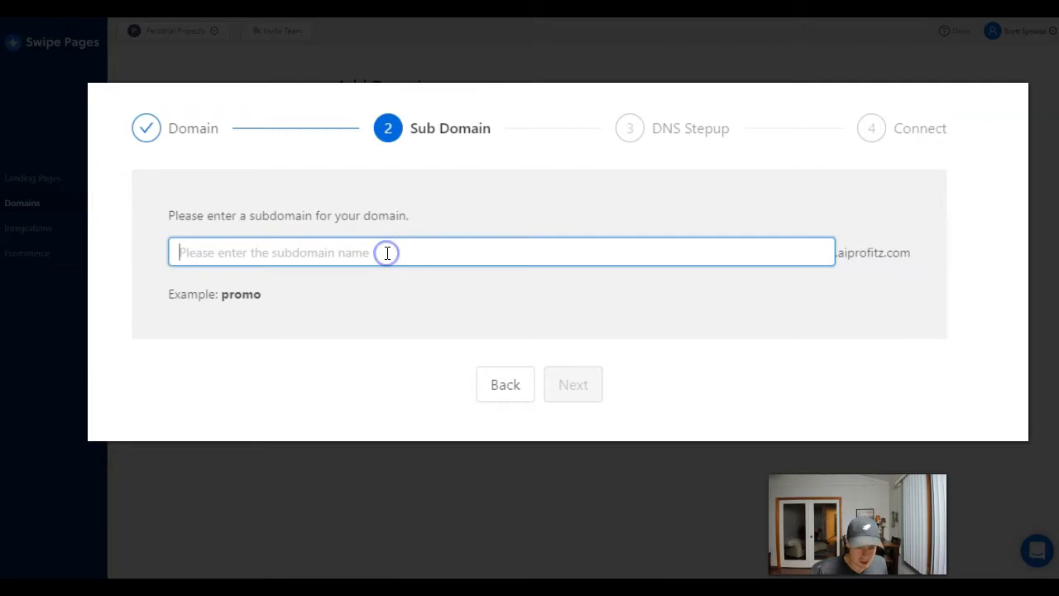
pyautogui.write('clips')
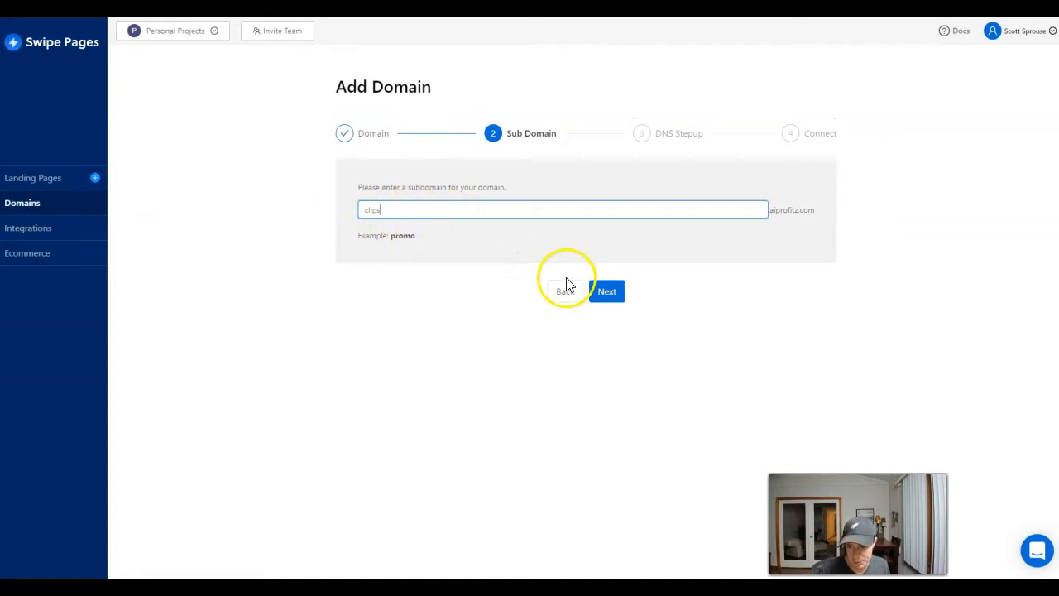
pyautogui.click(606, 290)
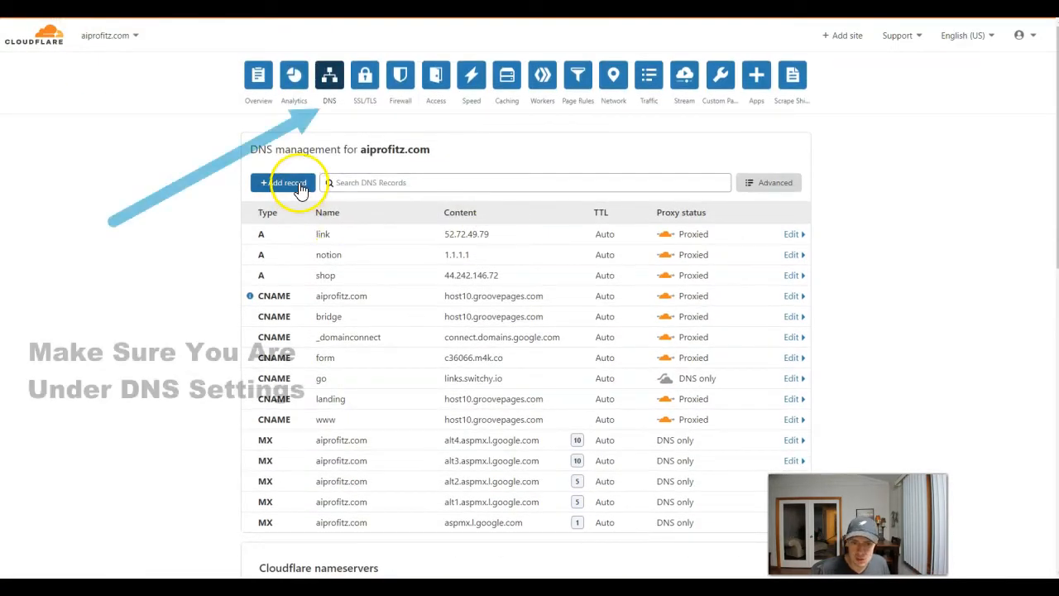
# Save a CNAME record 'clips' targeting 5fc08f94c0514d0011ea3b0f.swipepages.net
pyautogui.click(283, 182)
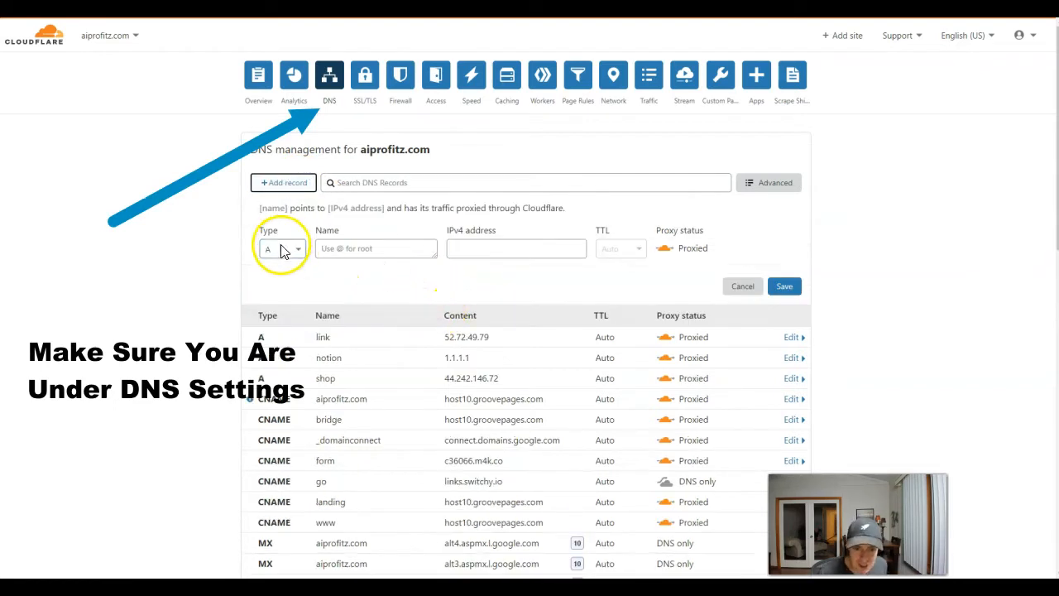
pyautogui.click(282, 248)
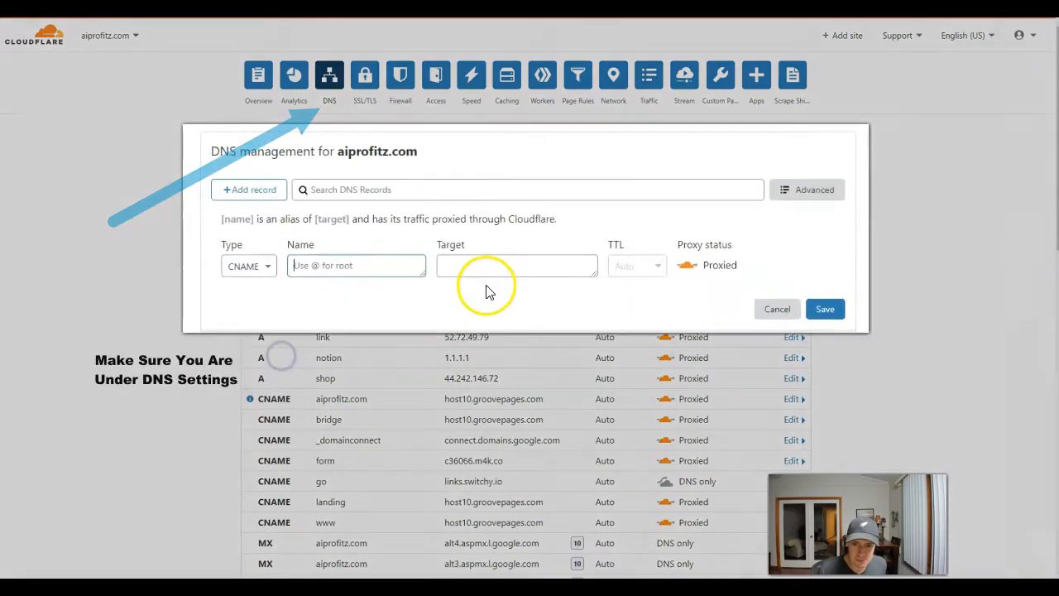
pyautogui.write('5fc08f94c0514d0011ea3b0f.swipepages.net')
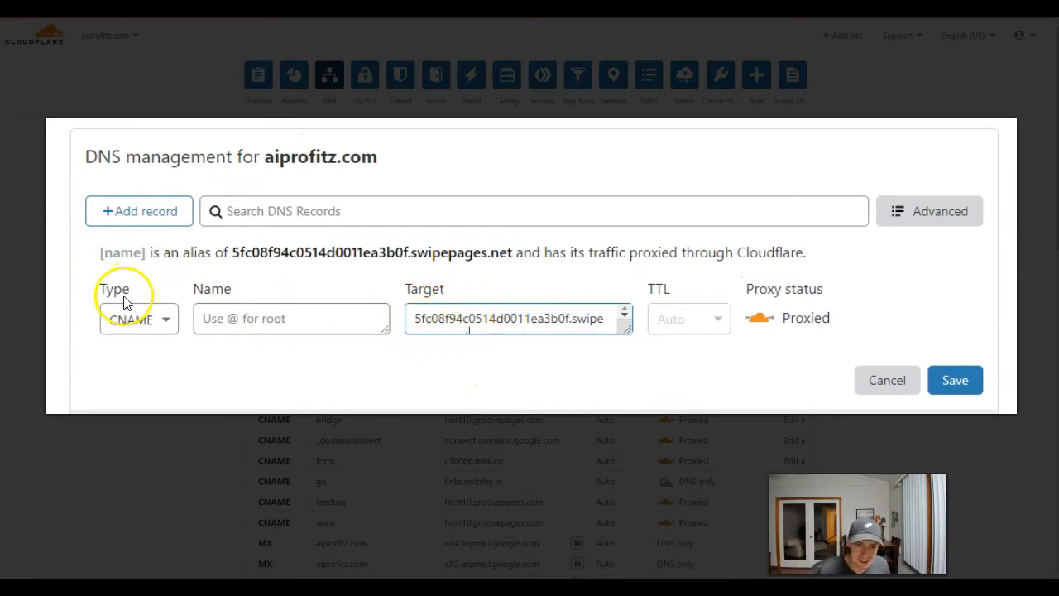
pyautogui.write('c')
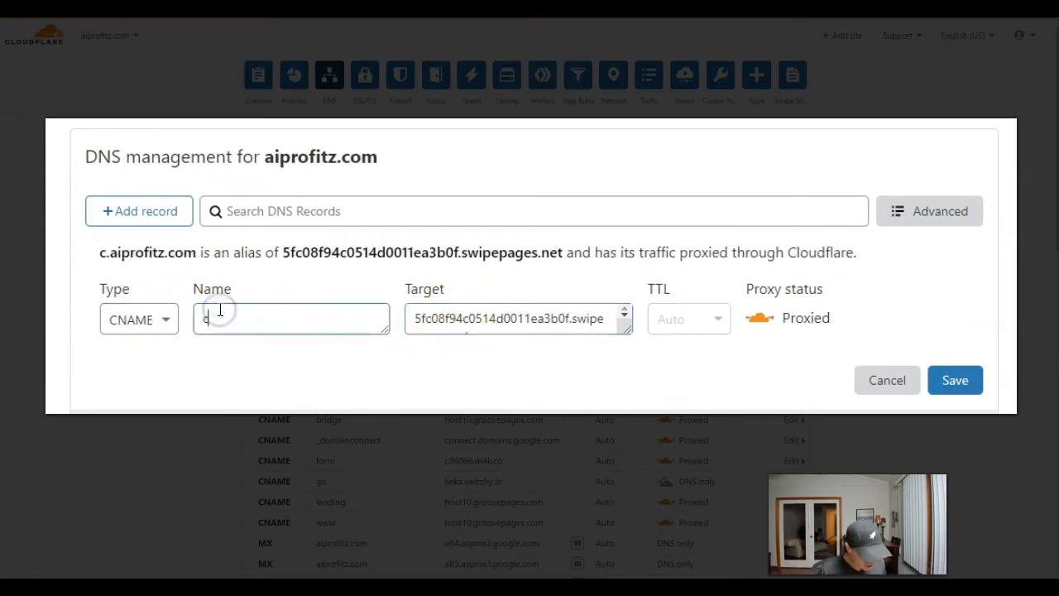
pyautogui.write('lips')
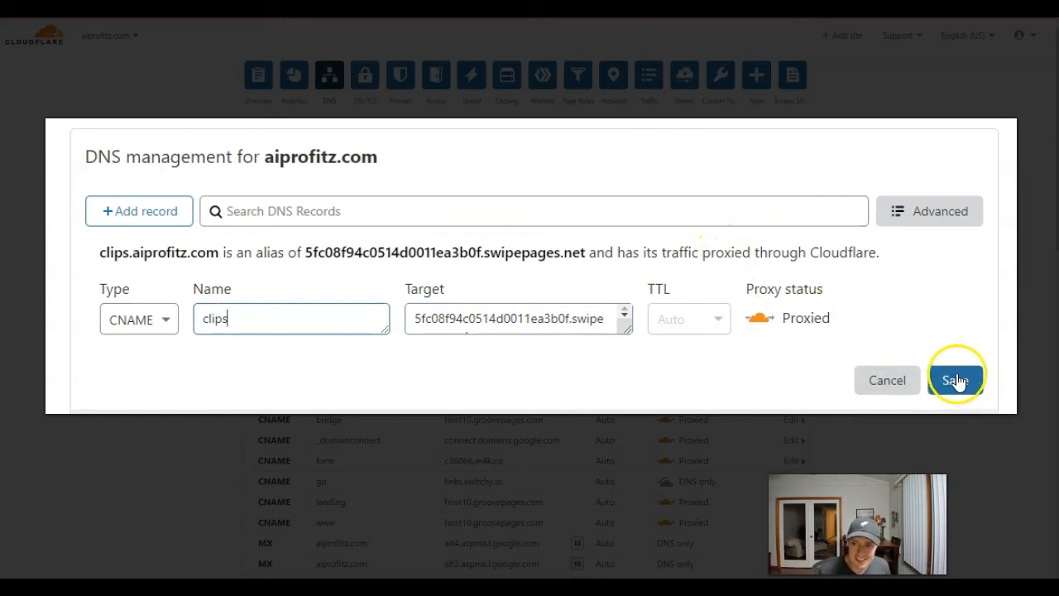
pyautogui.click(956, 379)
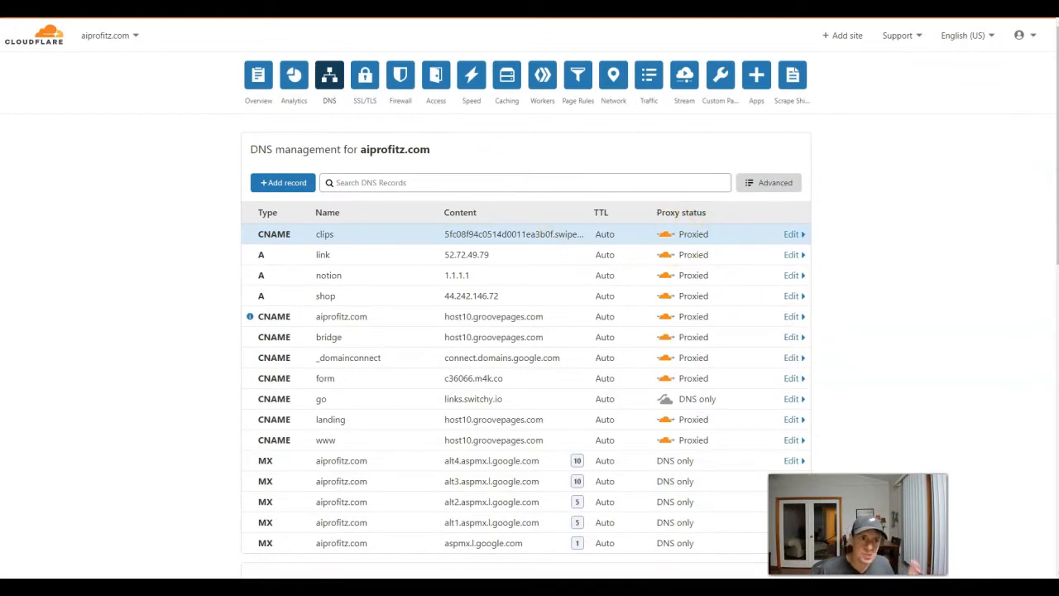
pyautogui.moveTo(565, 254)
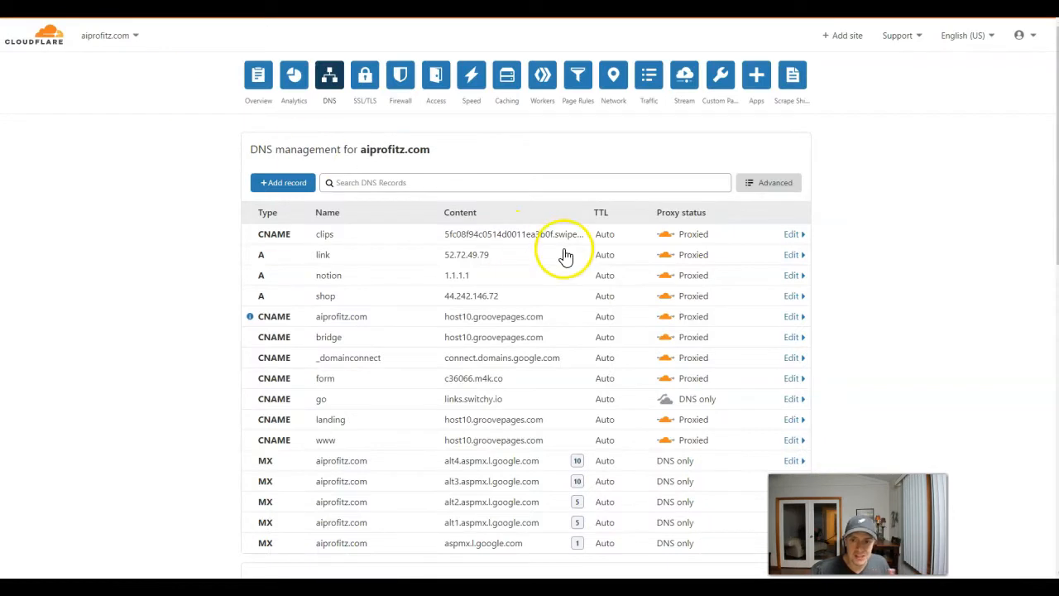
pyautogui.moveTo(502, 398)
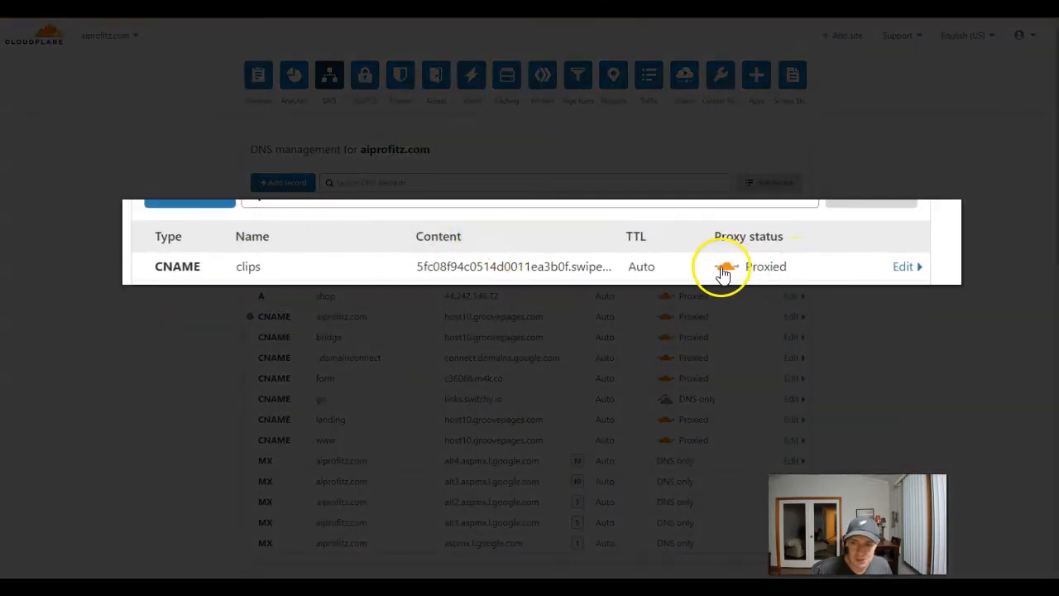
# Switch the clips CNAME record from proxied to DNS only and save
pyautogui.click(902, 266)
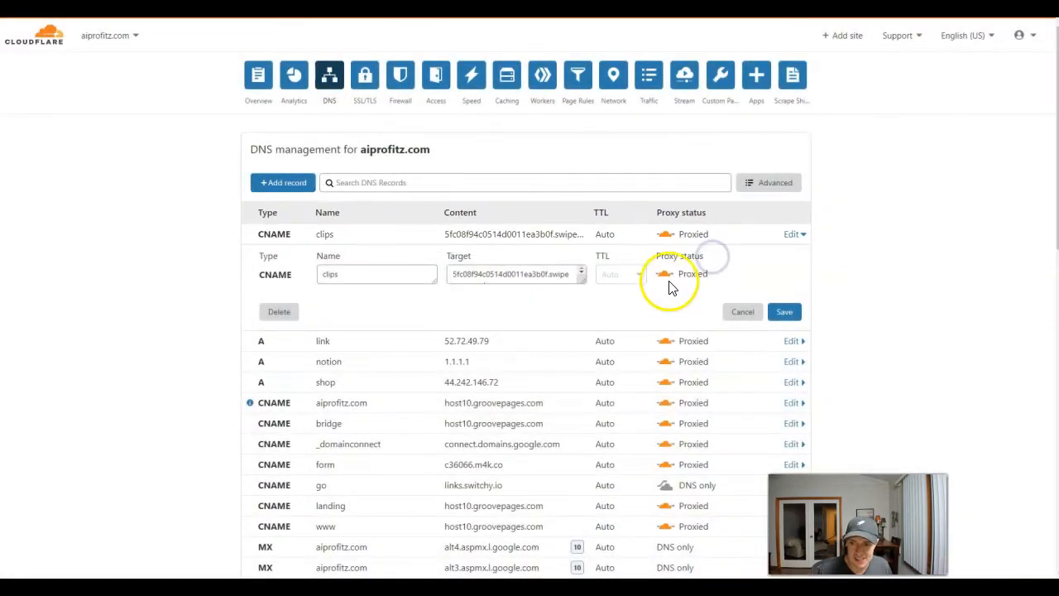
pyautogui.click(664, 273)
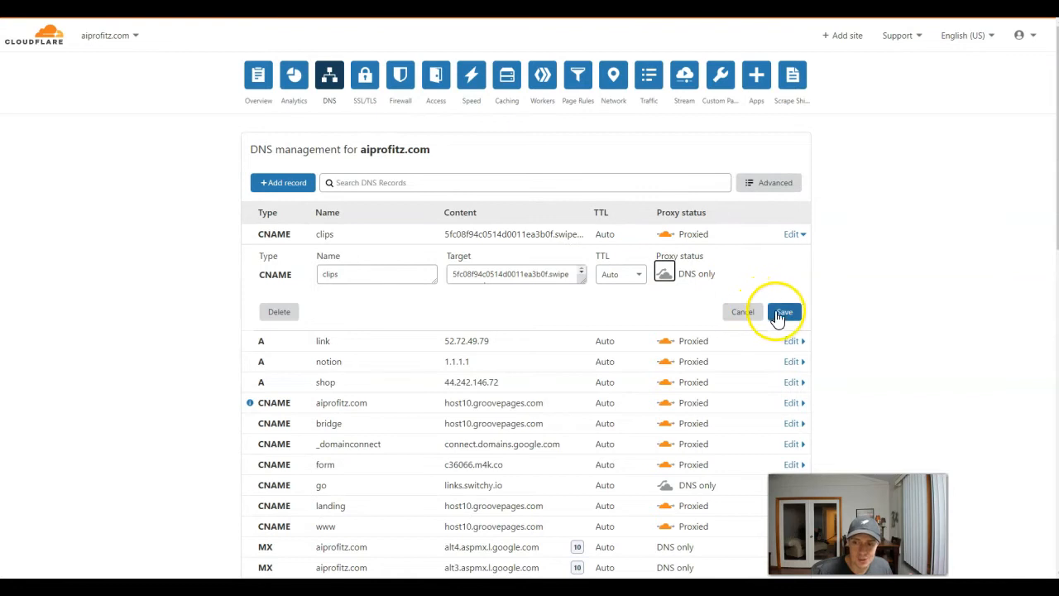
pyautogui.click(782, 311)
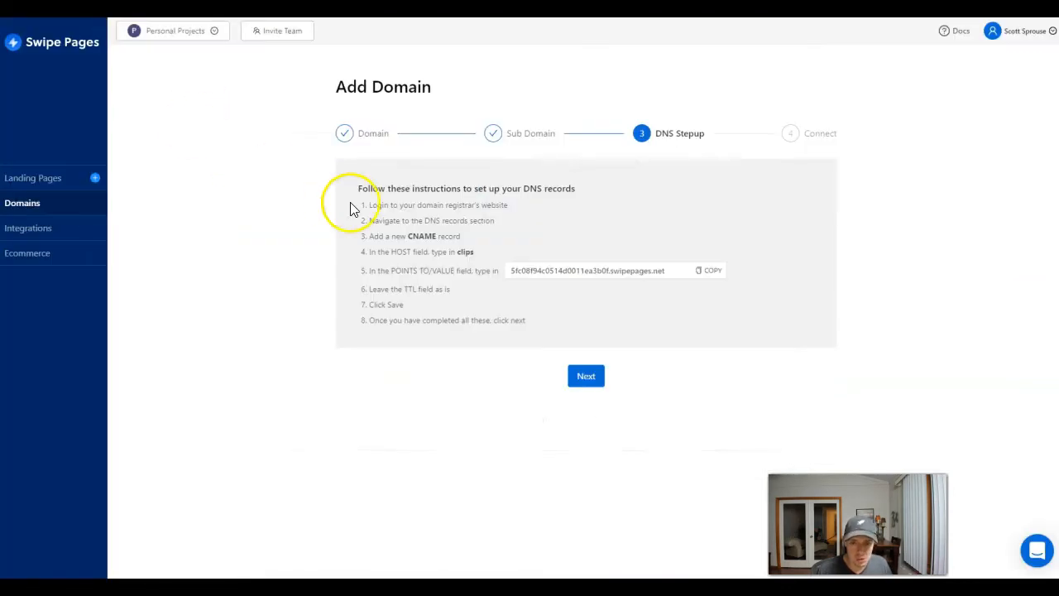
pyautogui.moveTo(579, 226)
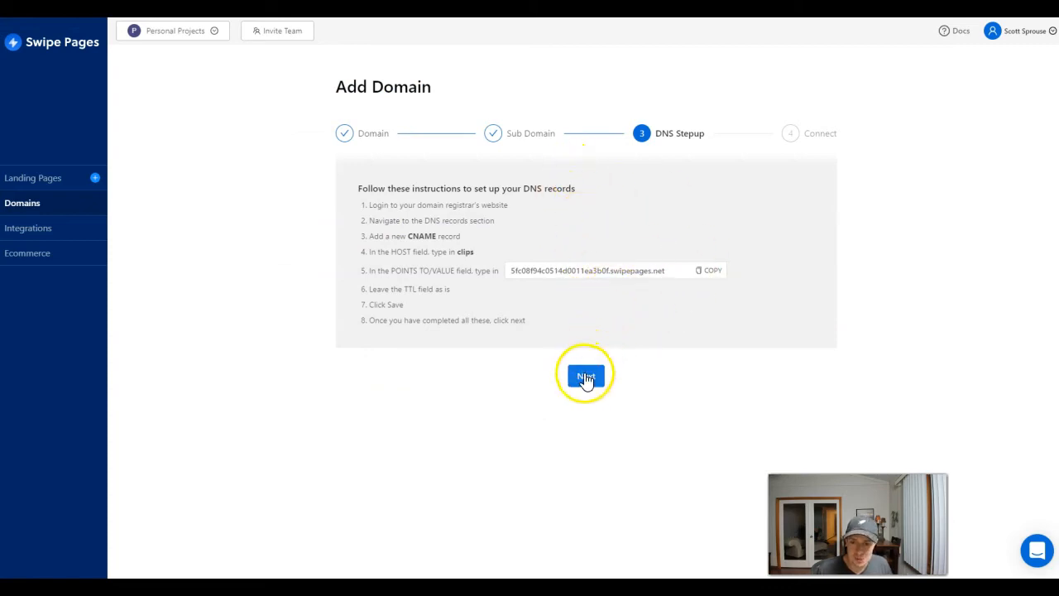
# Finish the wizard so clips.aiprofitz.com is listed as Pending
pyautogui.click(586, 377)
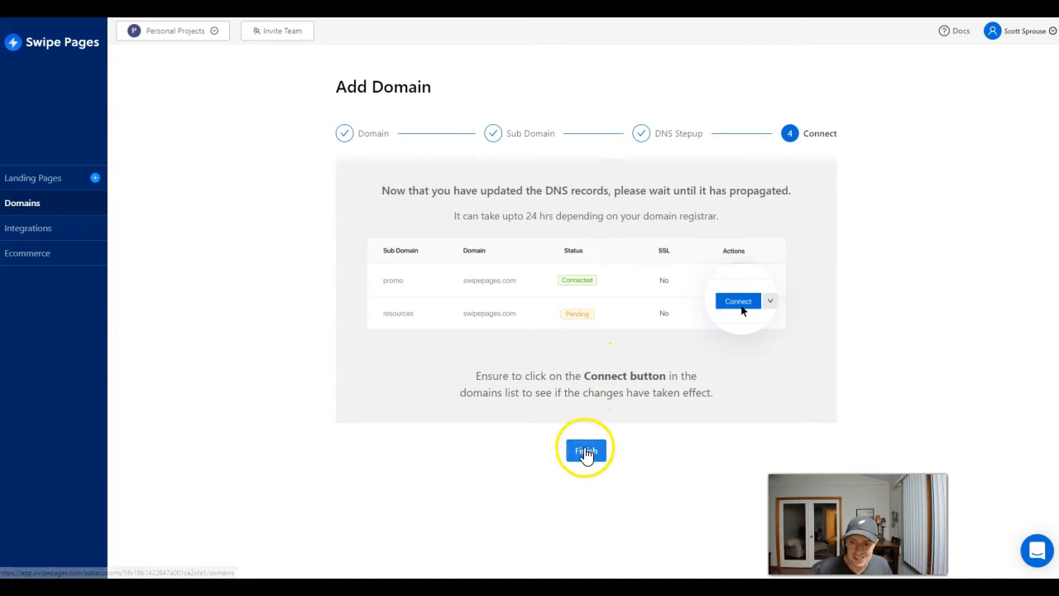
pyautogui.click(586, 450)
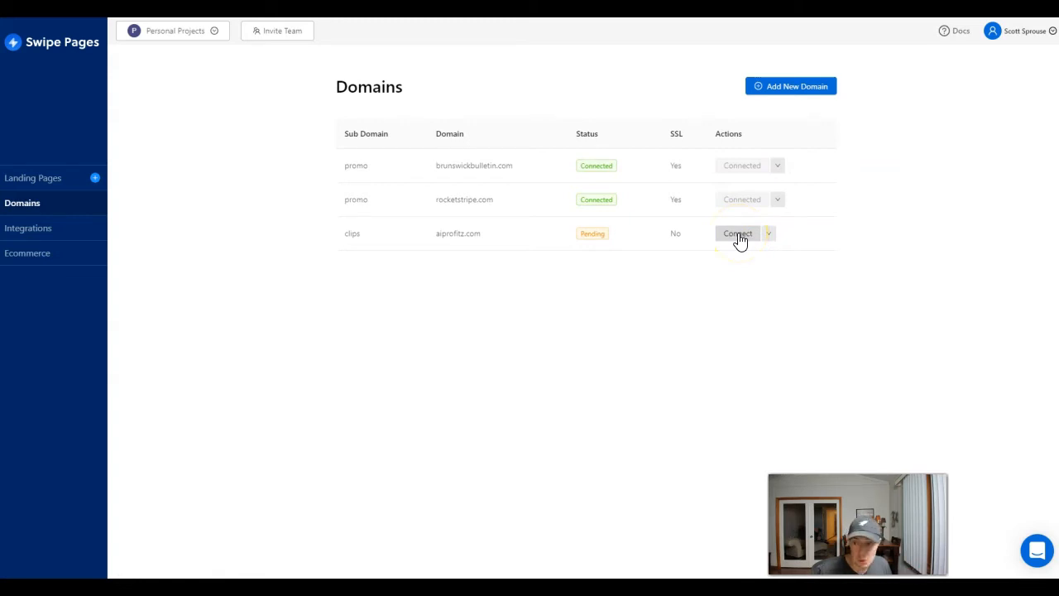
# Connect the pending clips.aiprofitz.com row from its Actions column
pyautogui.click(736, 233)
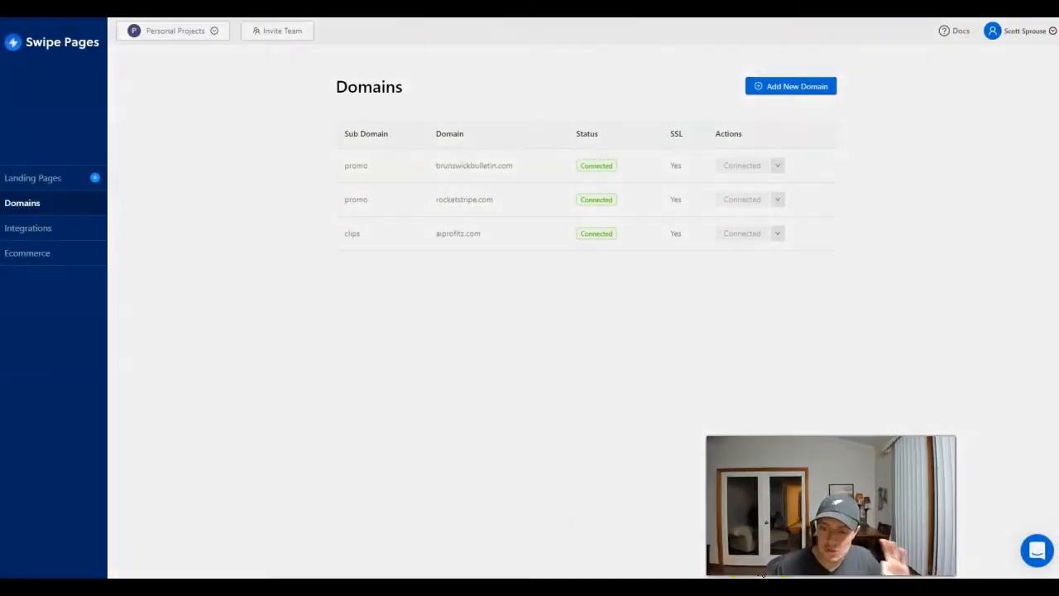
pyautogui.moveTo(413, 459)
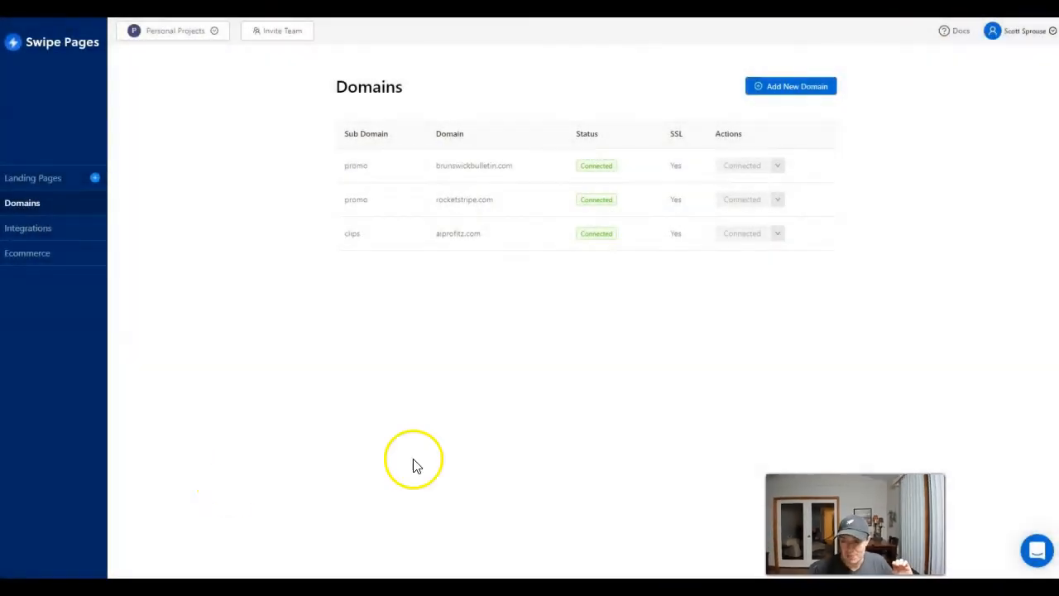
# Open the Intercom chat bubble to show the start-a-conversation panel
pyautogui.click(1037, 549)
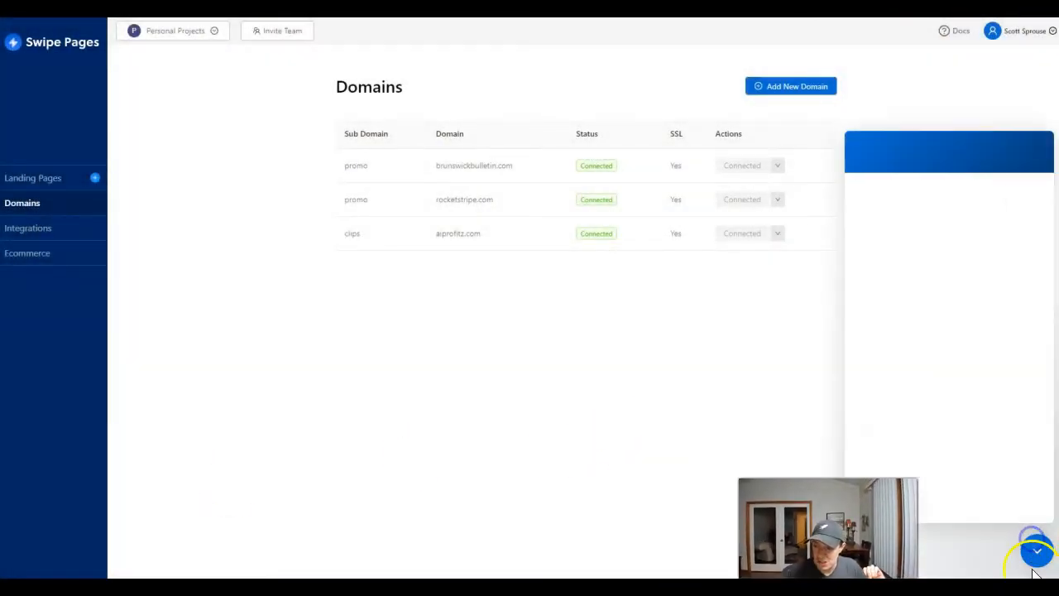
pyautogui.click(1036, 551)
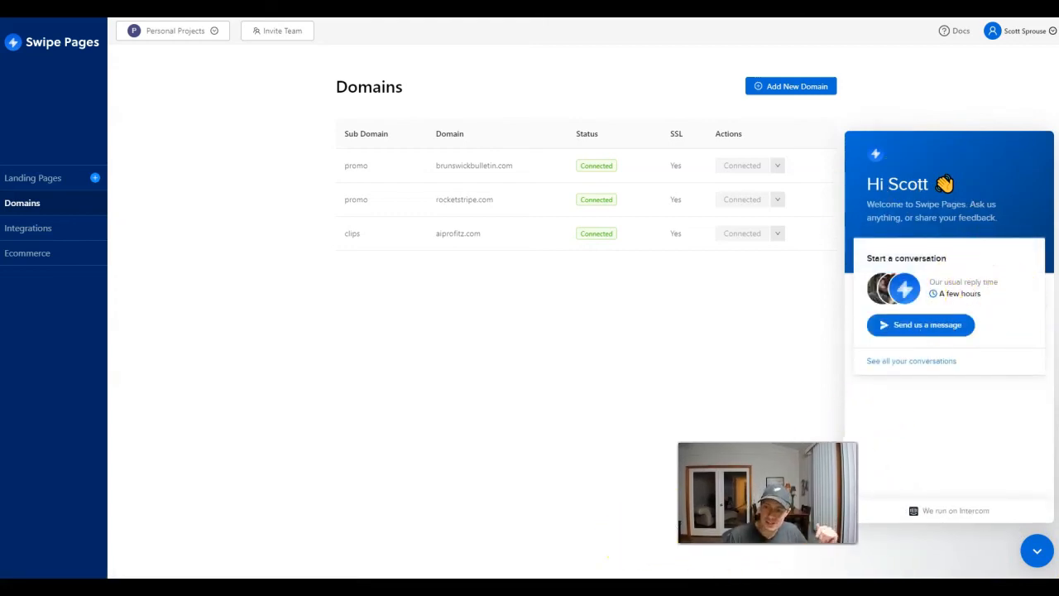
pyautogui.moveTo(1001, 521)
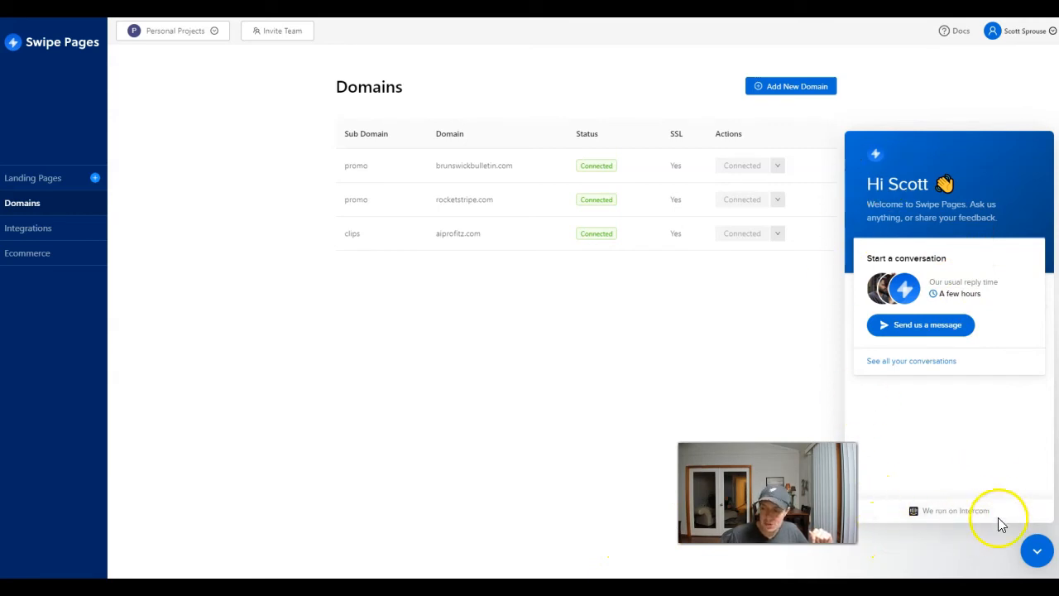